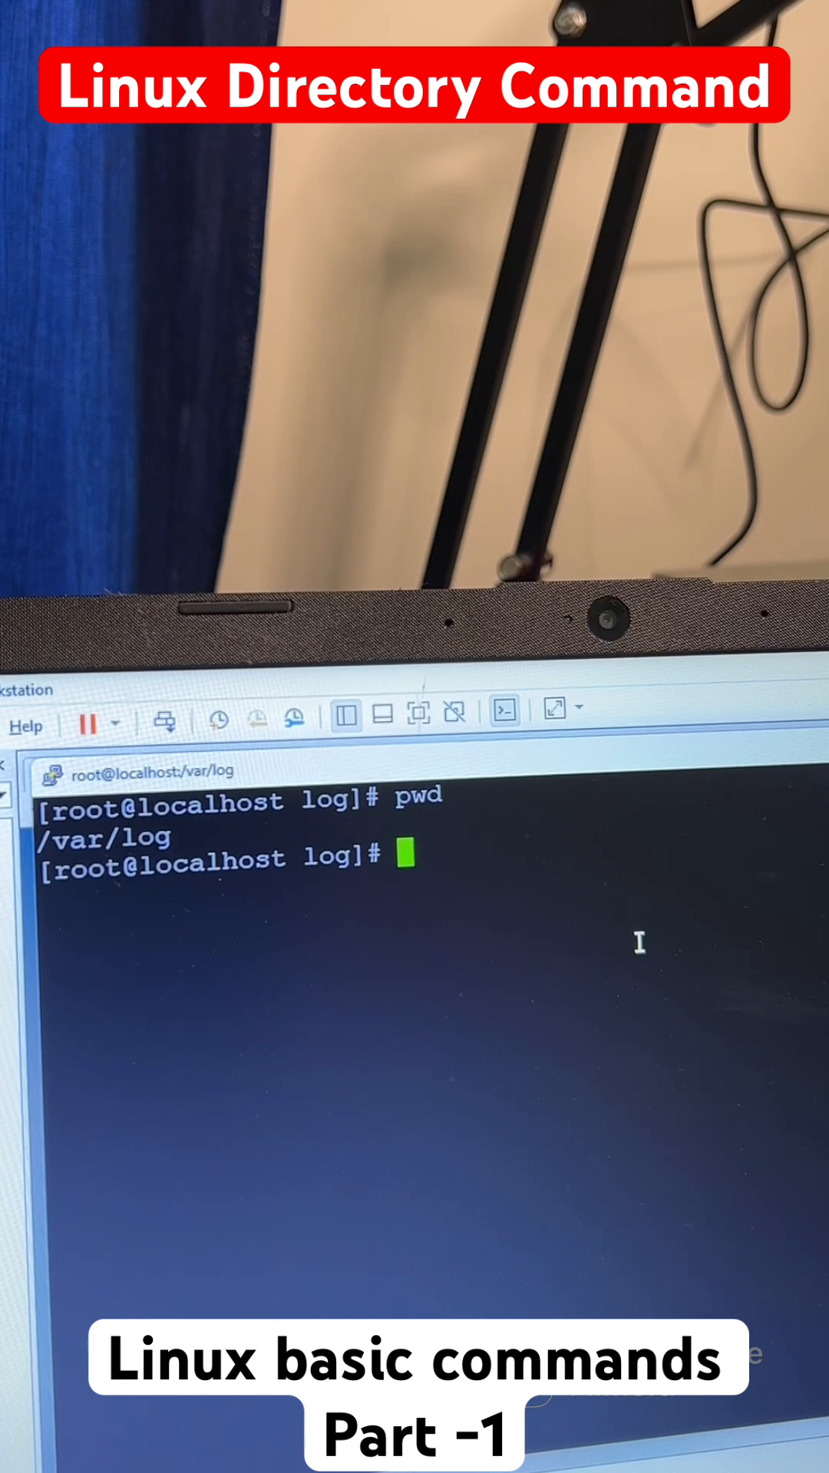
Show the current directory, move to /var, return home, then enter /opt and list its contents.
{"action": "type", "text": "pwd"}
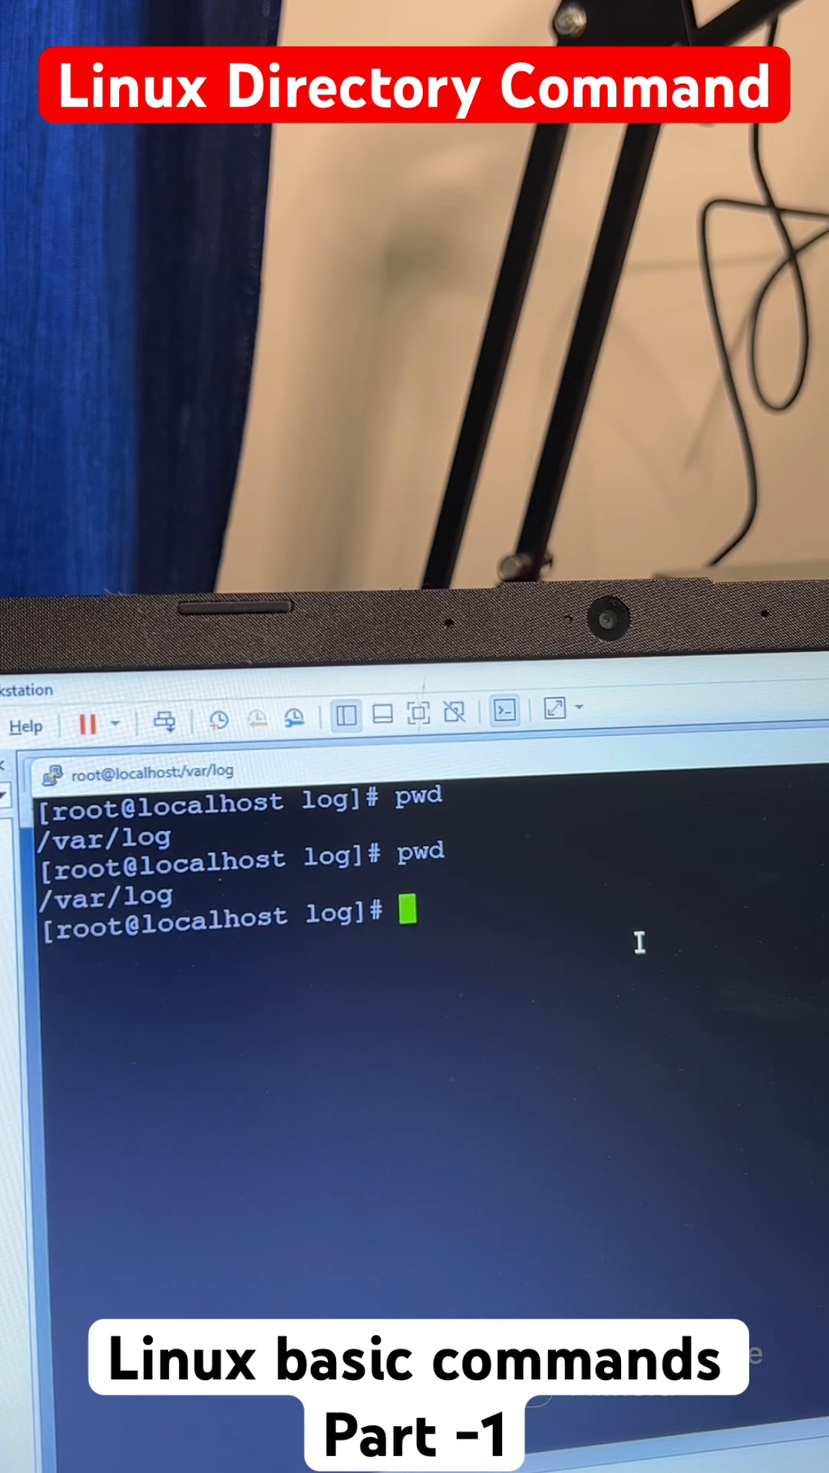
{"action": "type", "text": "cd /var/"}
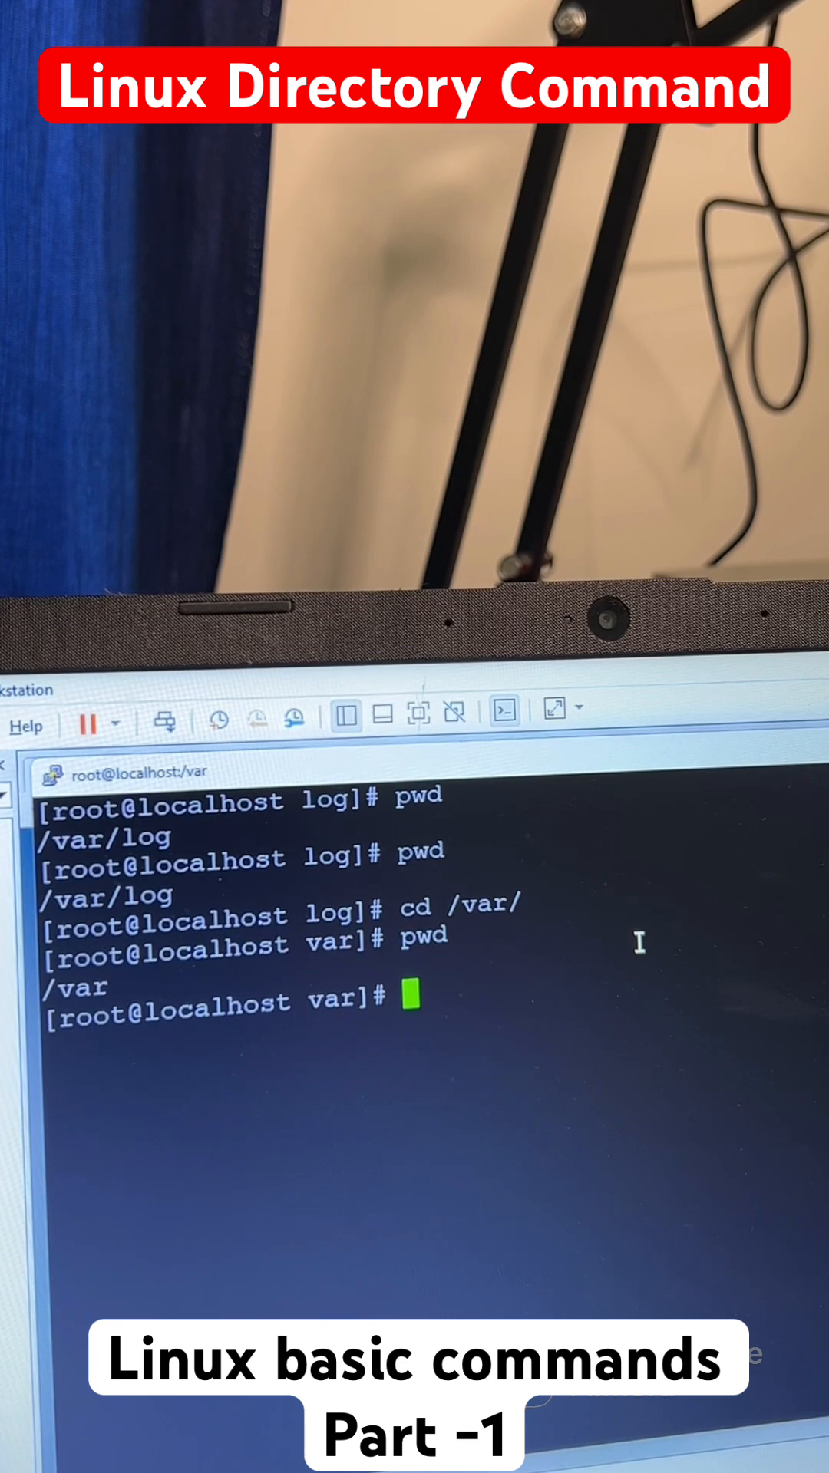
{"action": "type", "text": "cd"}
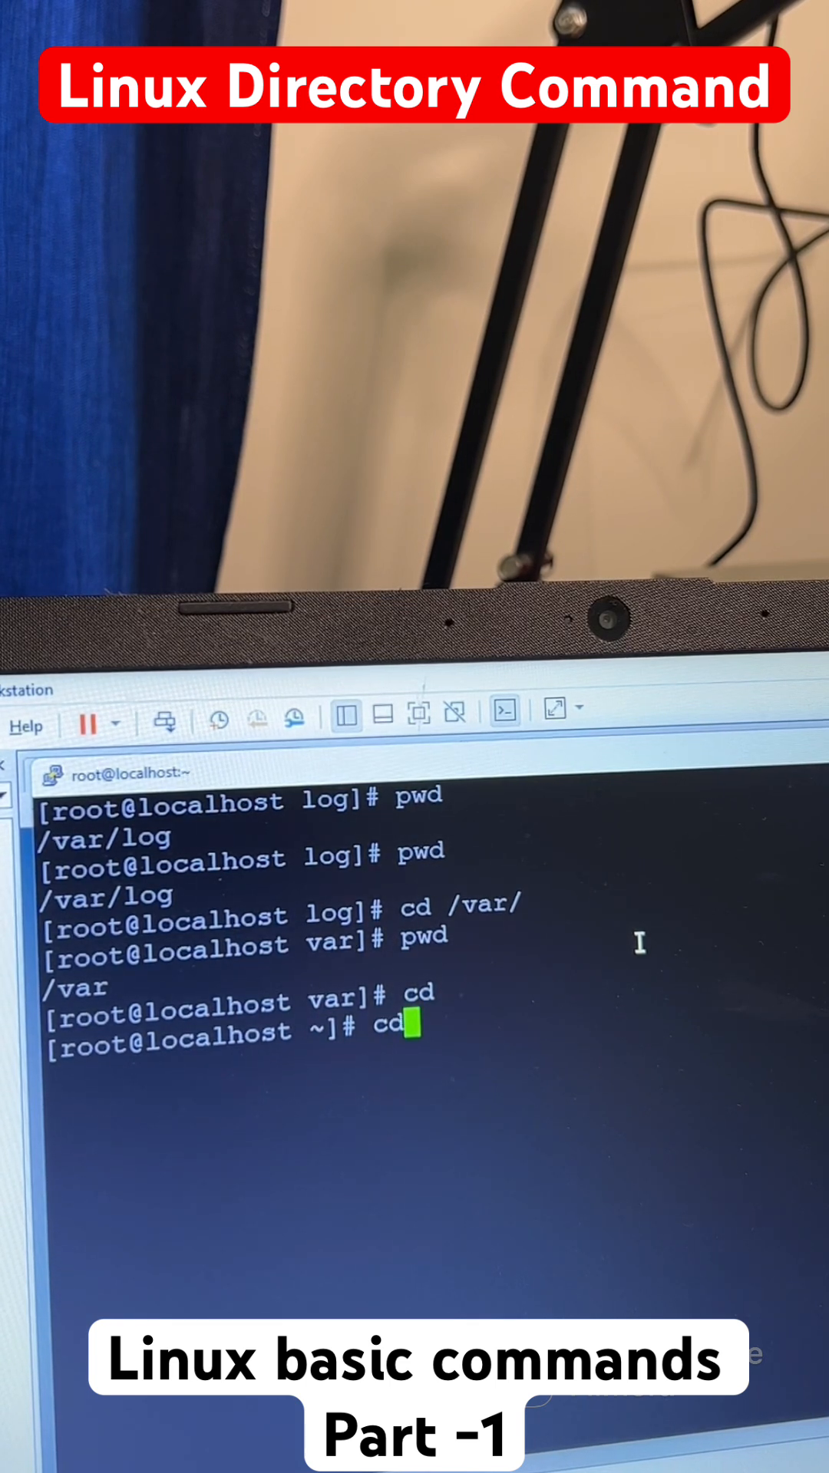
{"action": "type", "text": "/opt/"}
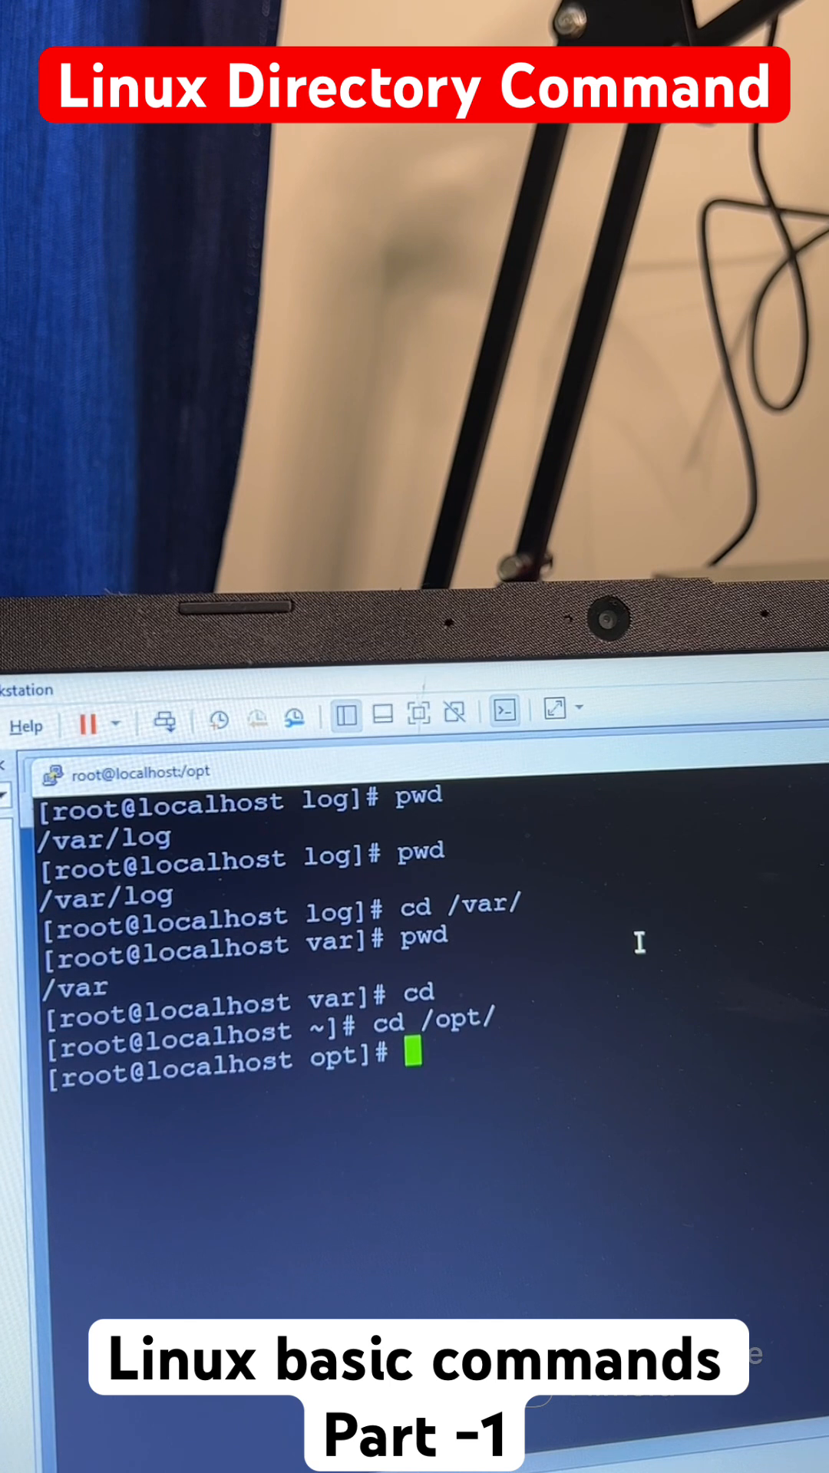
{"action": "type", "text": "ls"}
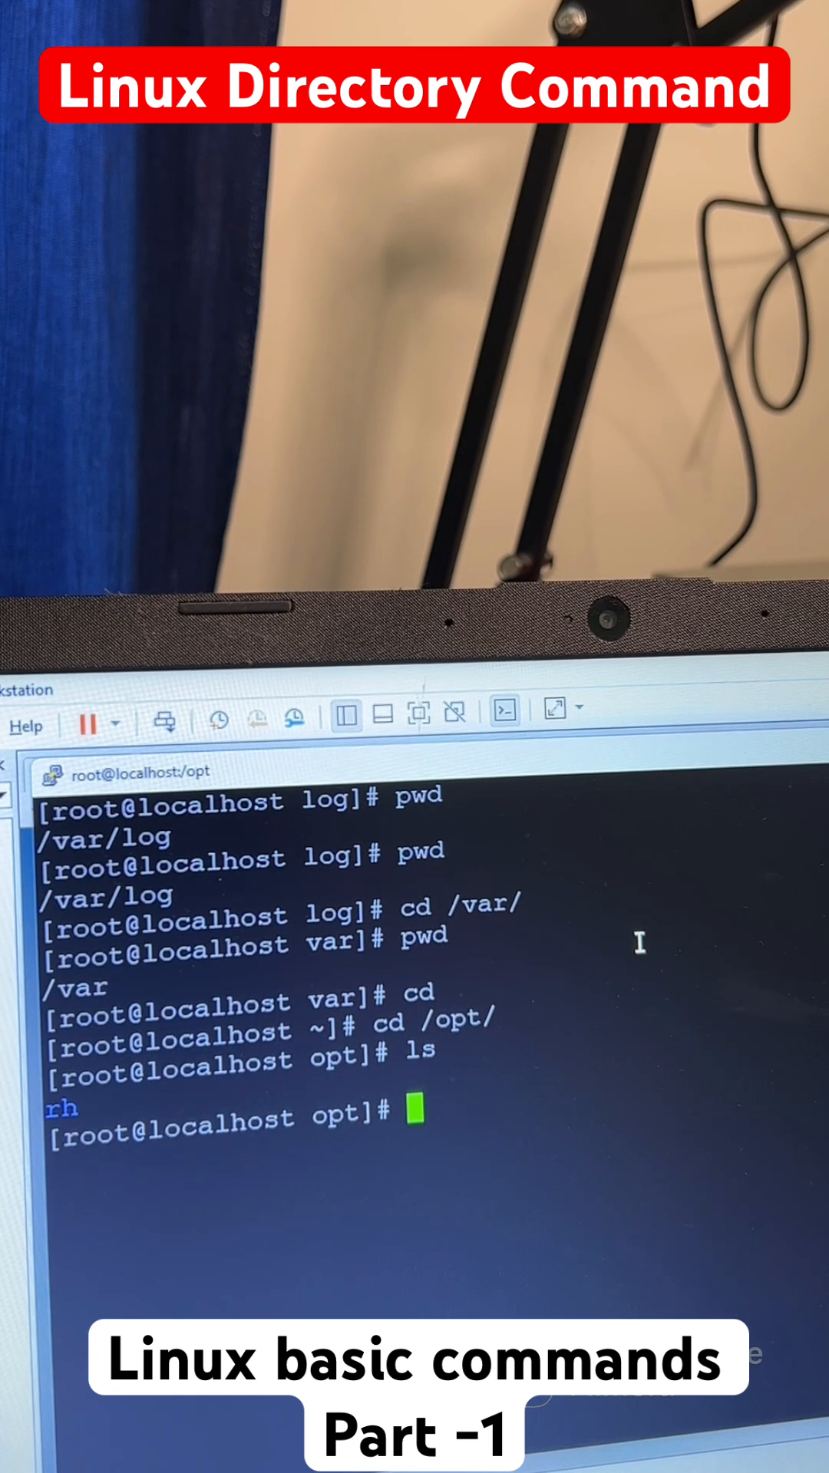
Return to /var and list its subdirectories, then move to / and begin a mkdir command.
{"action": "type", "text": "cd /b"}
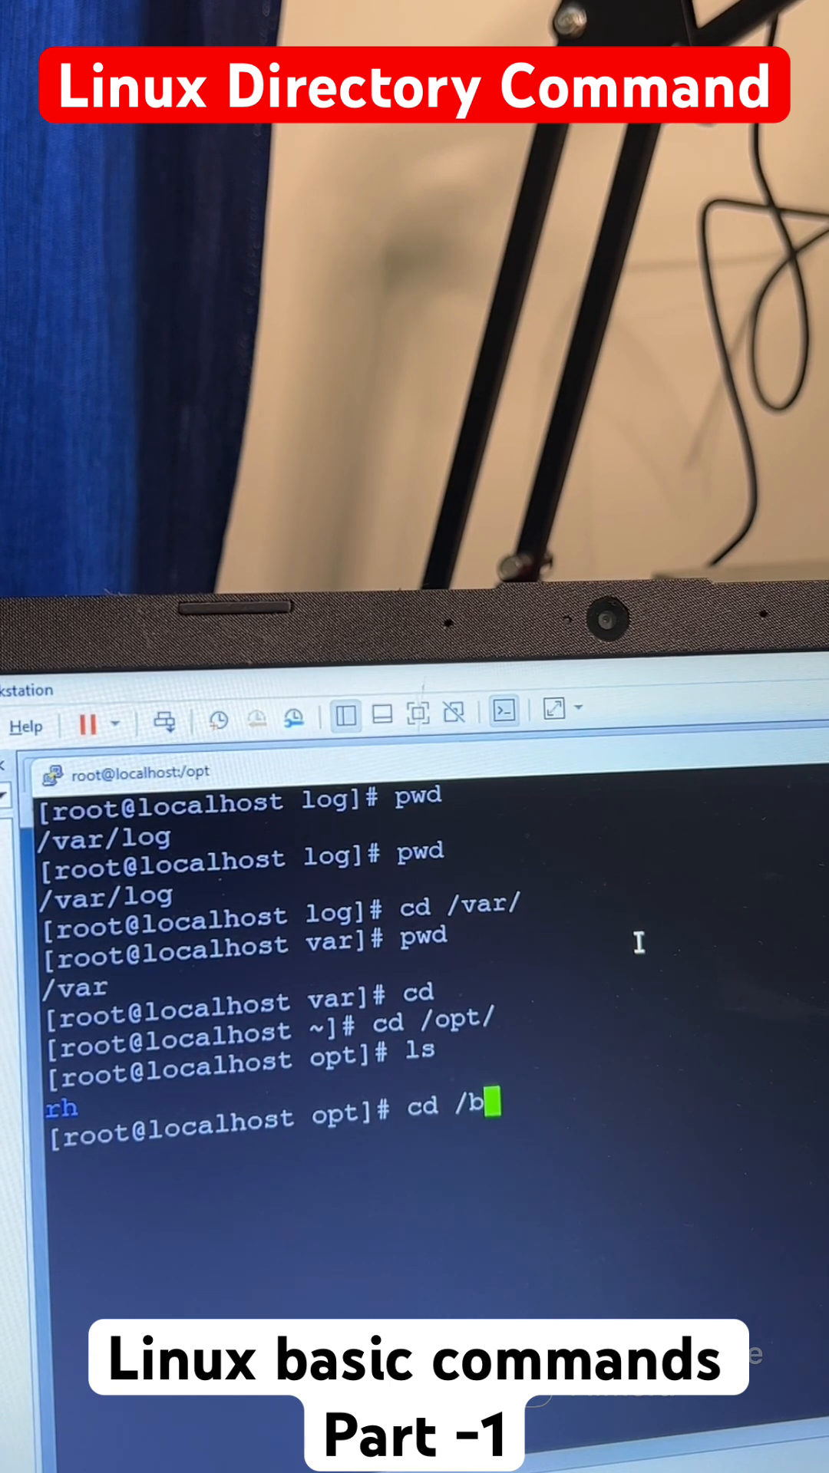
{"action": "key", "text": "Enter"}
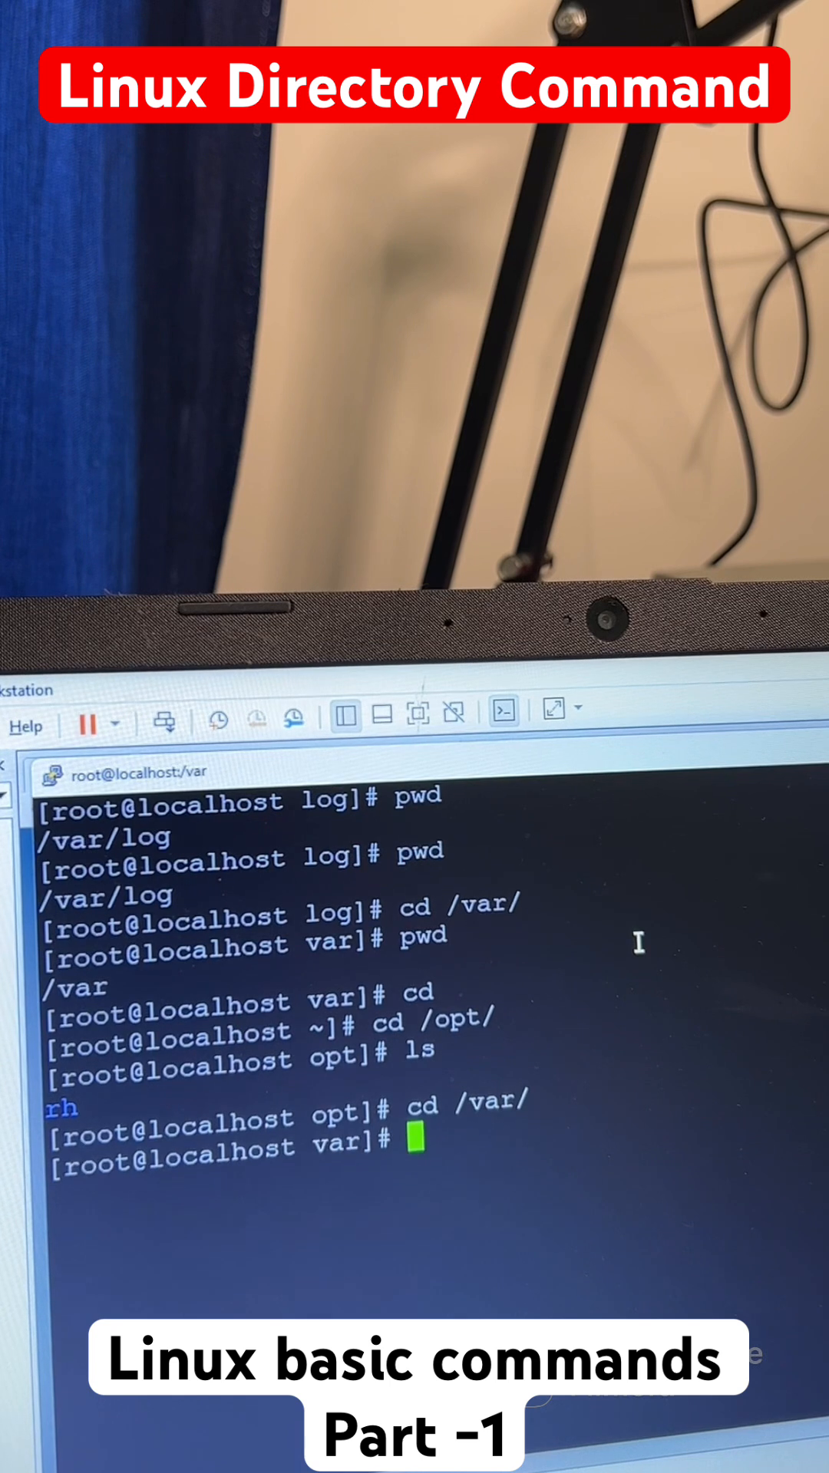
{"action": "type", "text": "ls"}
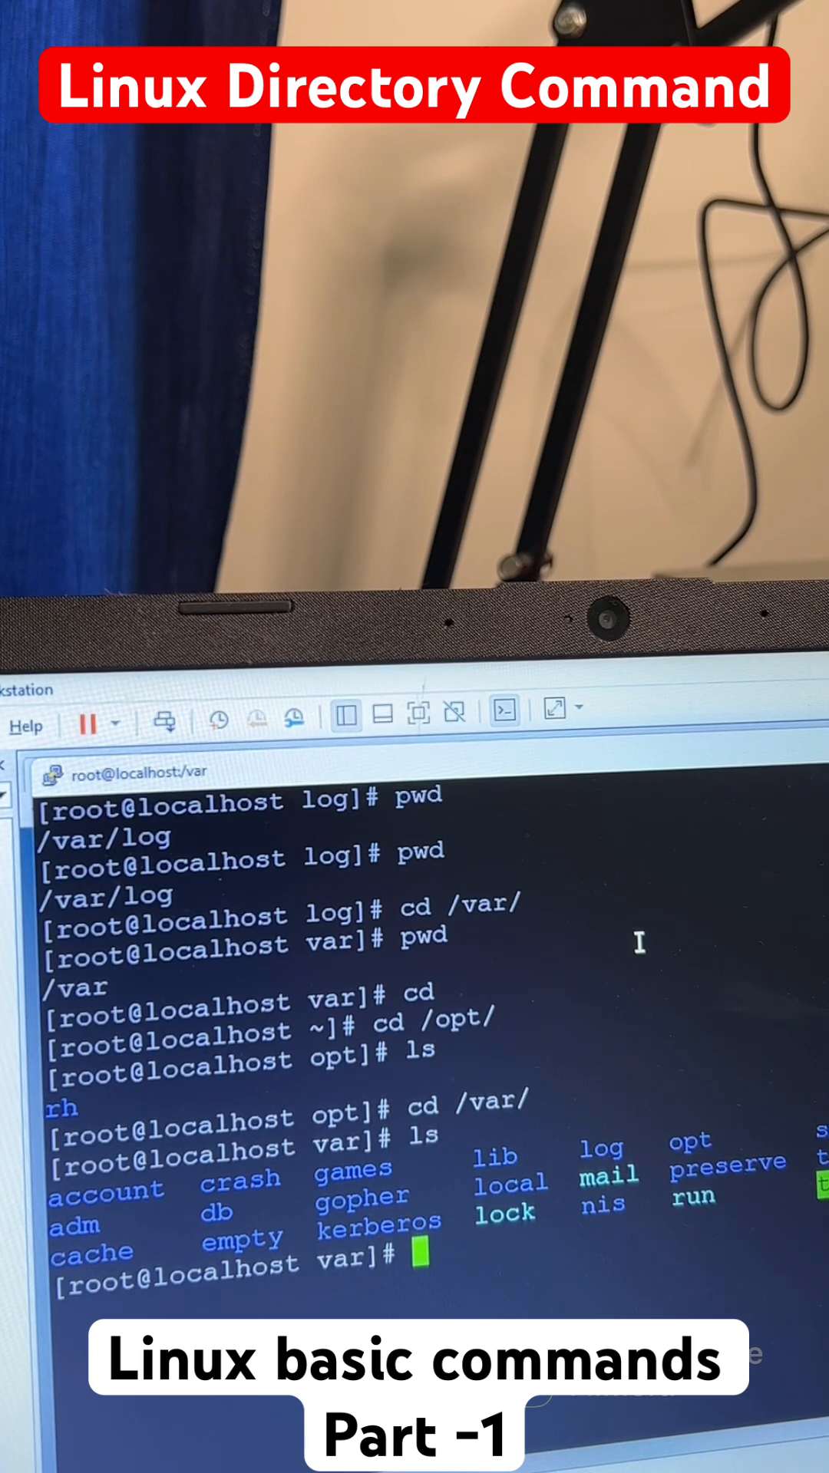
{"action": "type", "text": "mk"}
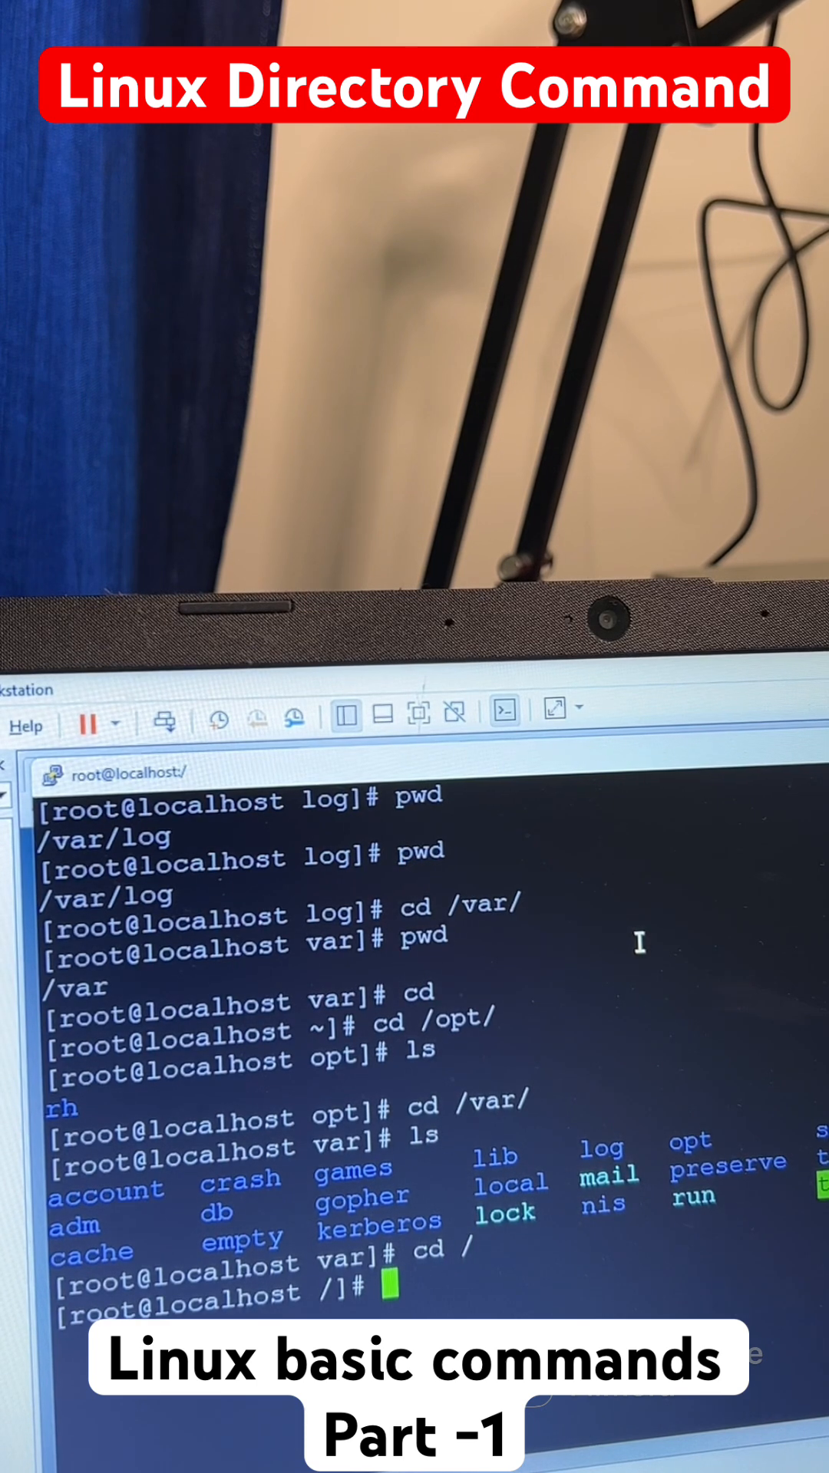
{"action": "type", "text": "mkdir"}
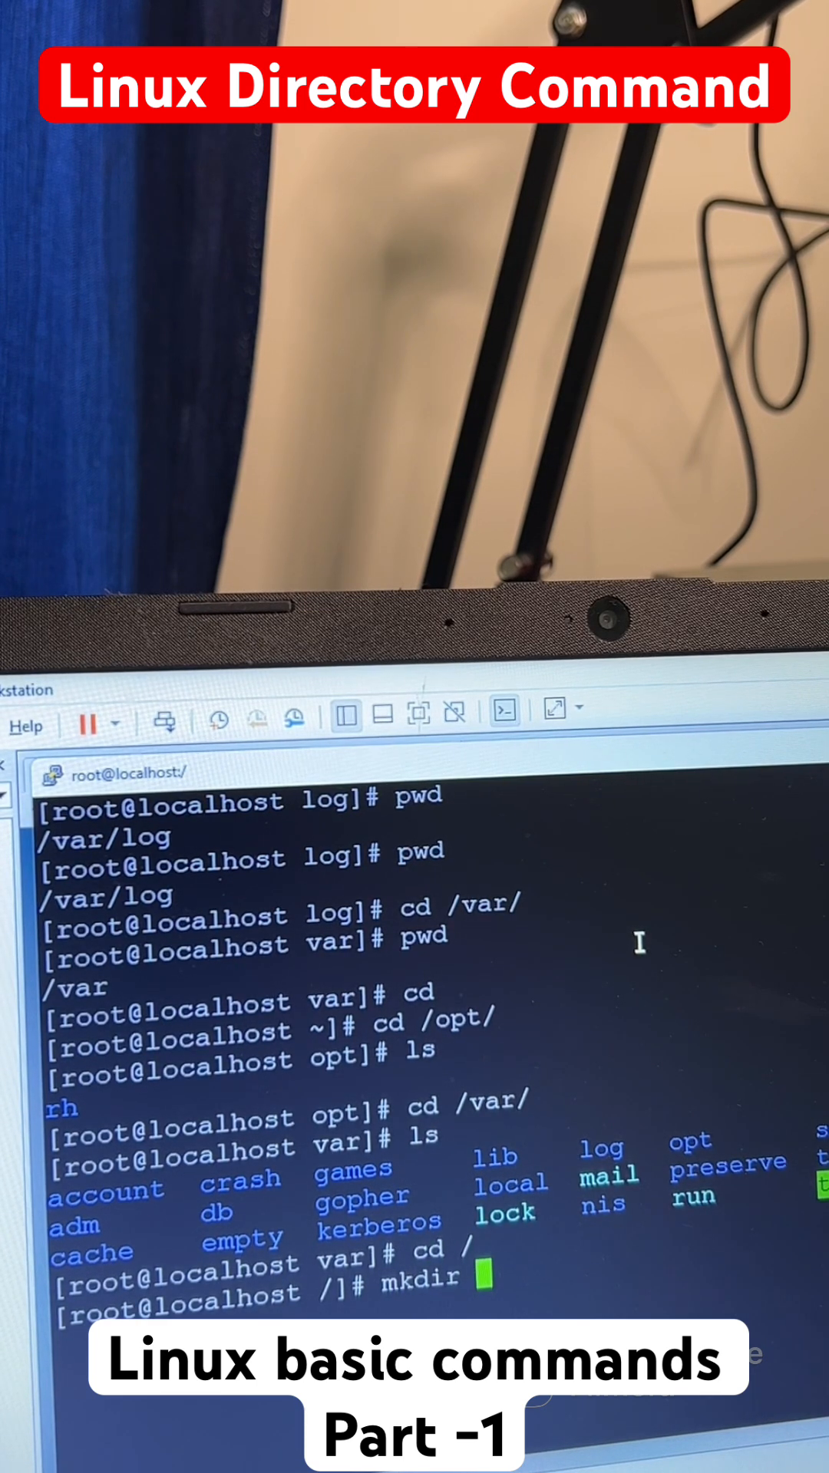